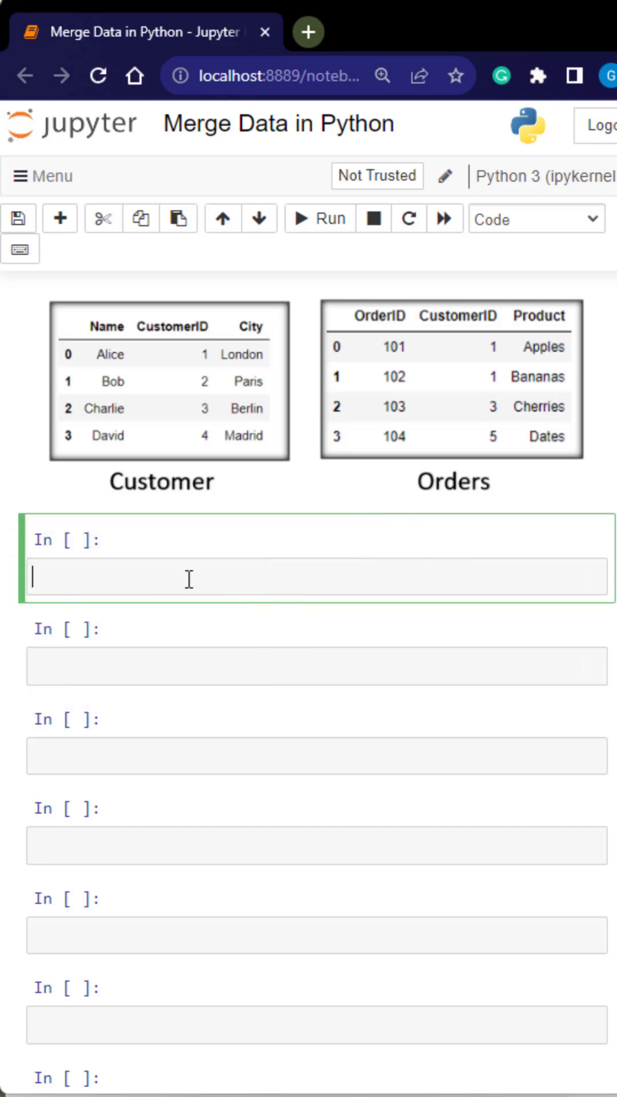
type("customer.merg")
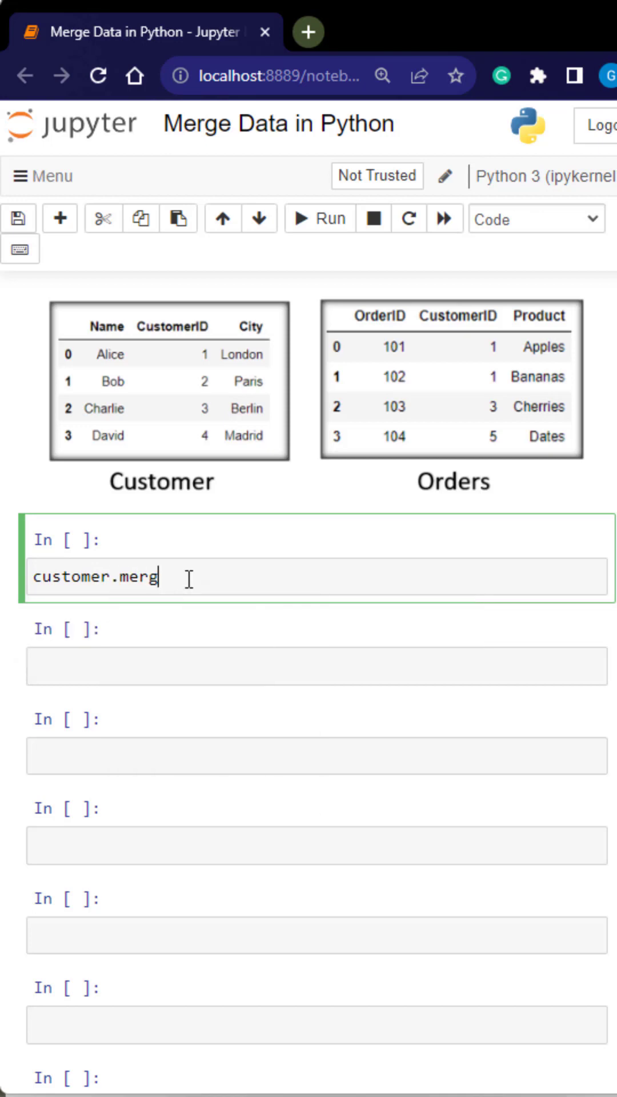
type("e()")
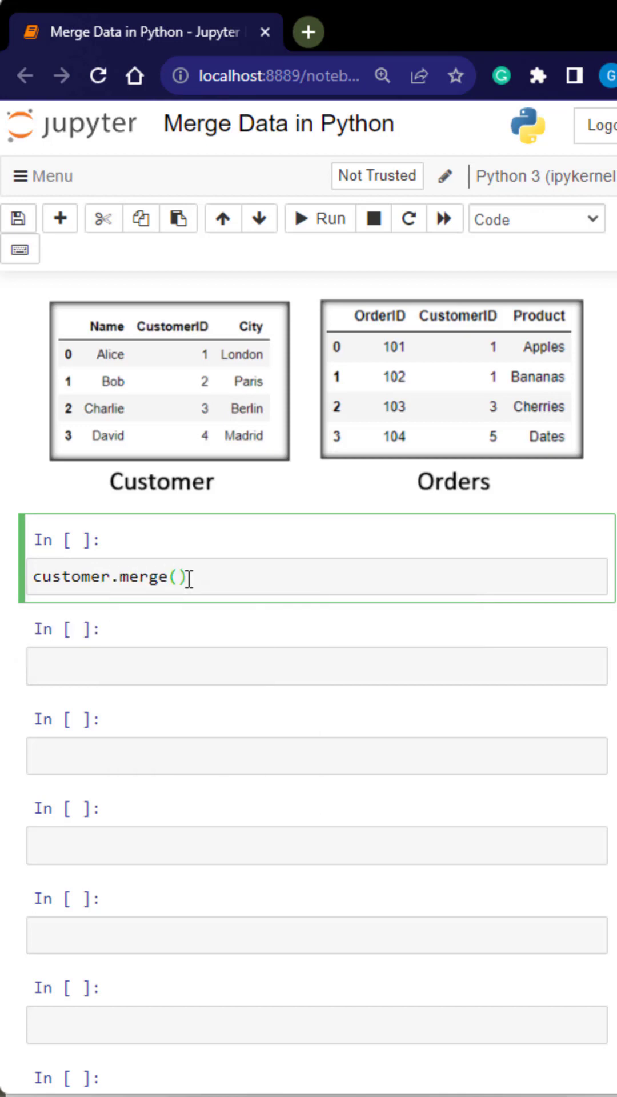
type("on")
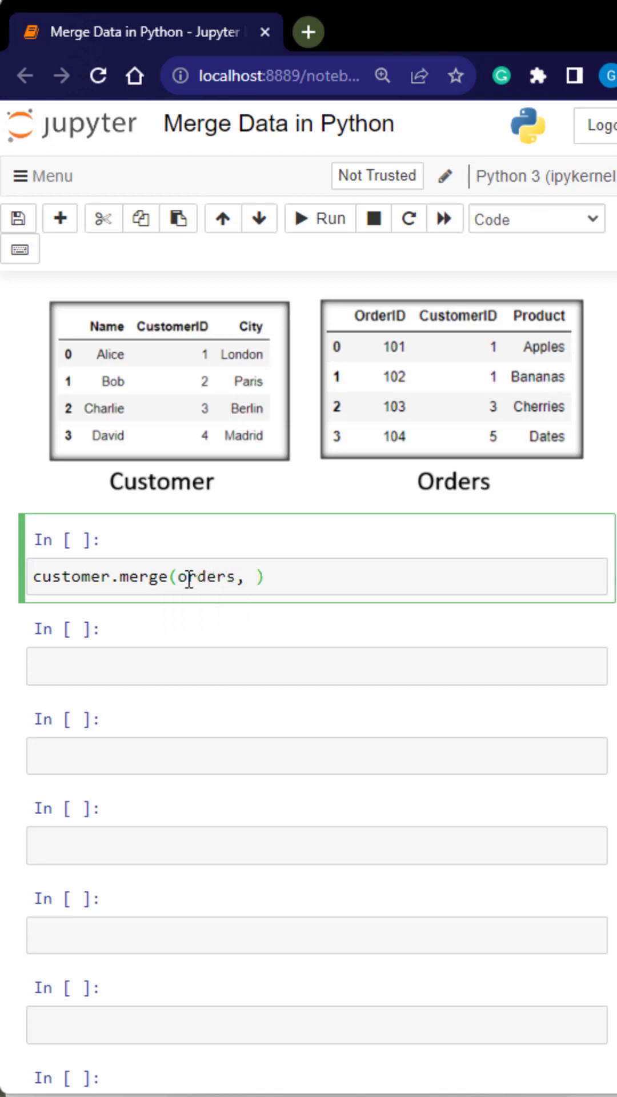
type("on=")
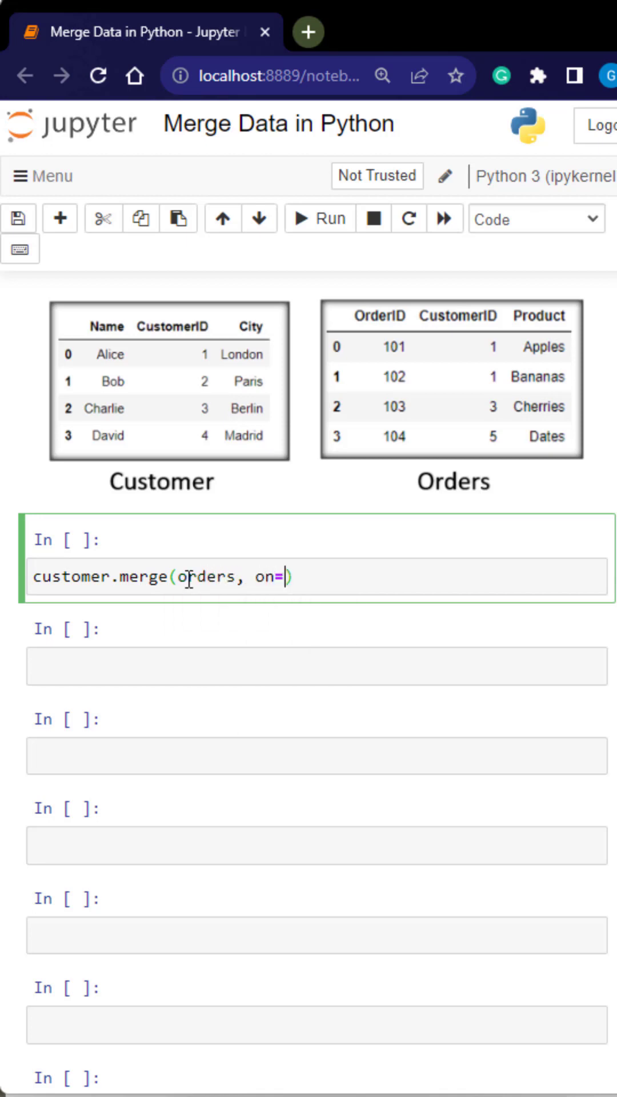
type("'Customer'")
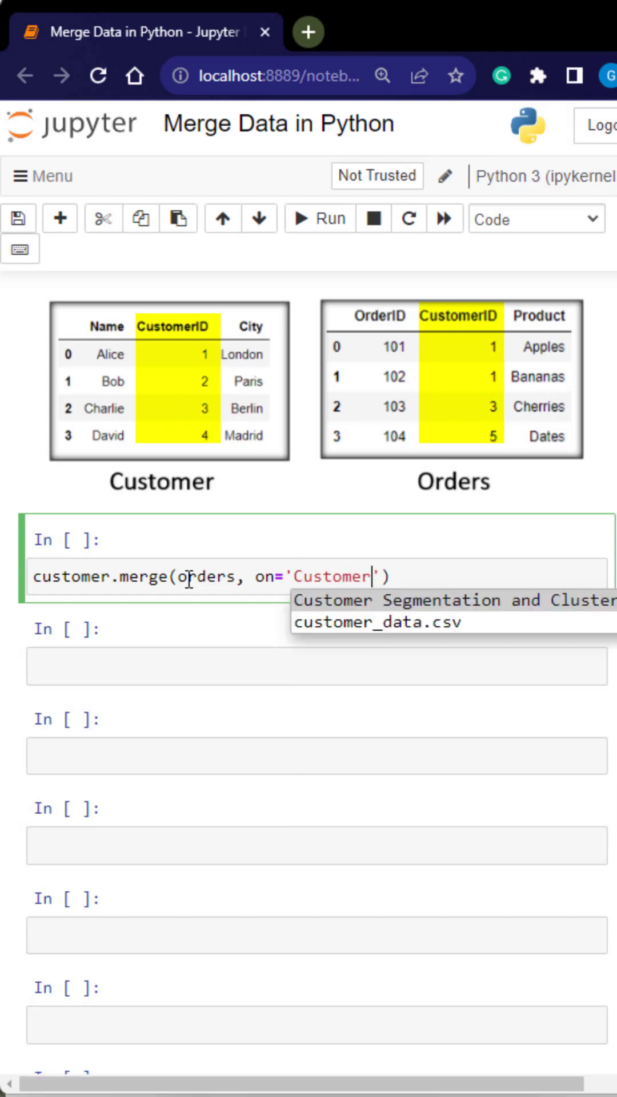
type("ID")
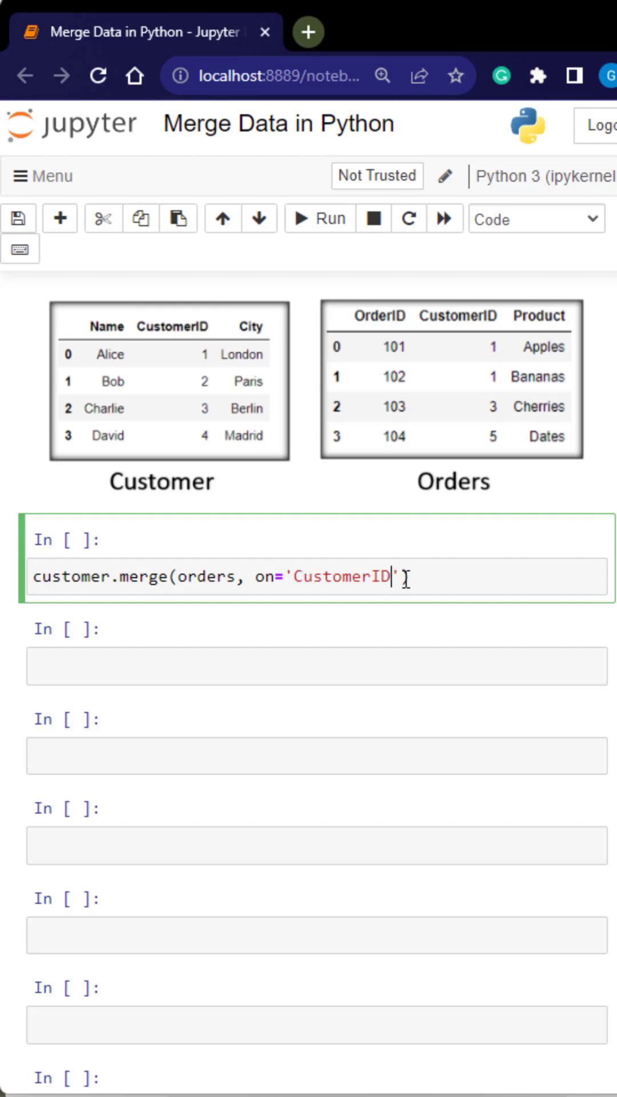
type("h")
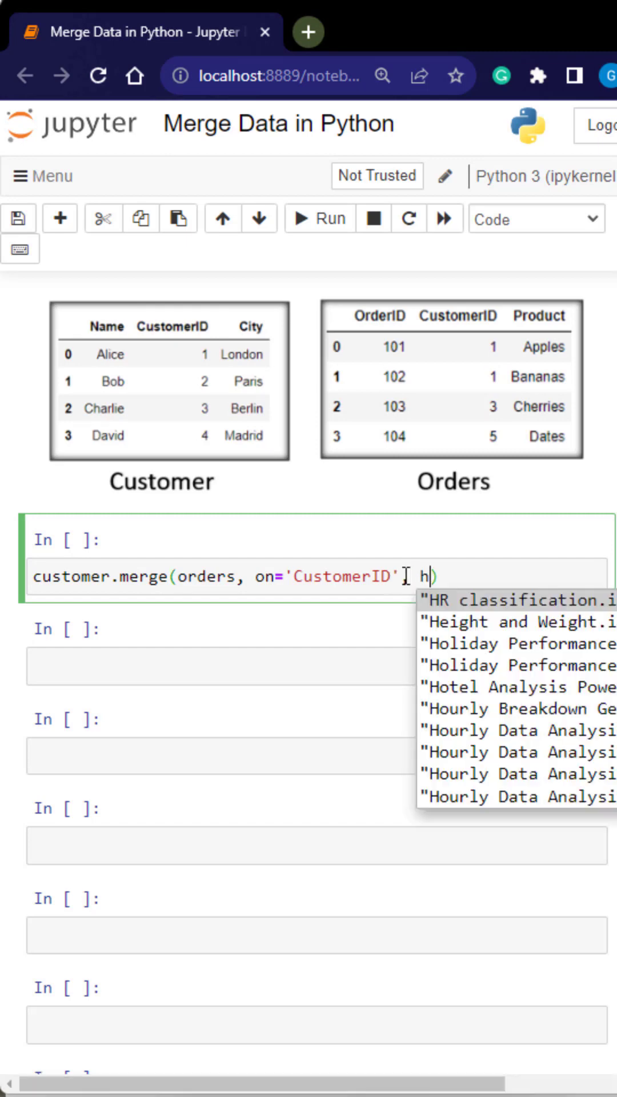
type("ow='i'")
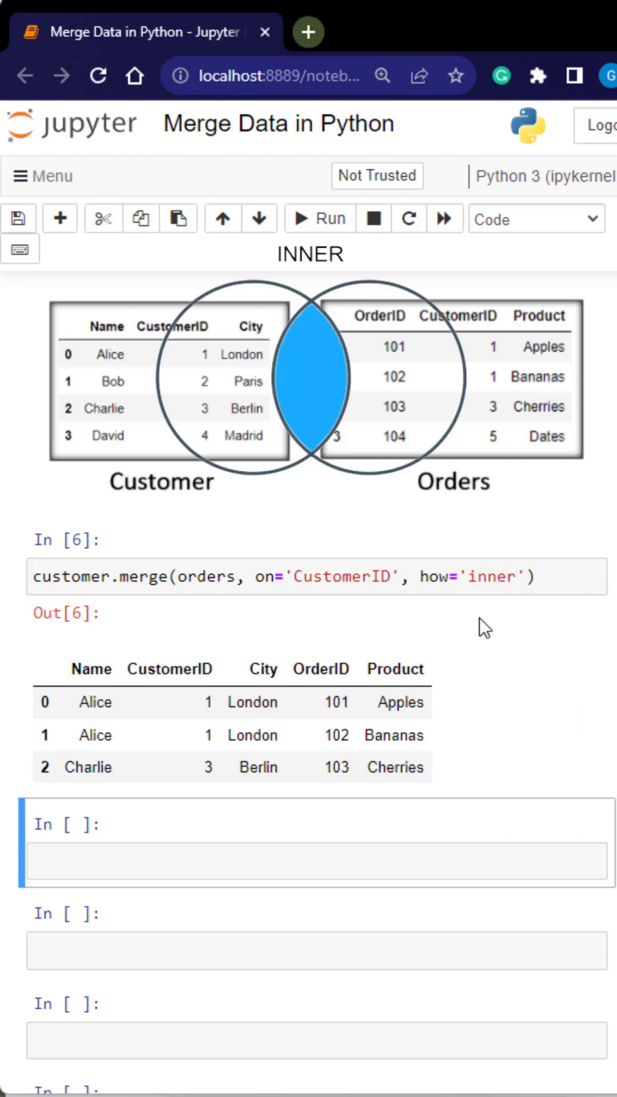
mouse_move(417, 409)
type("left")
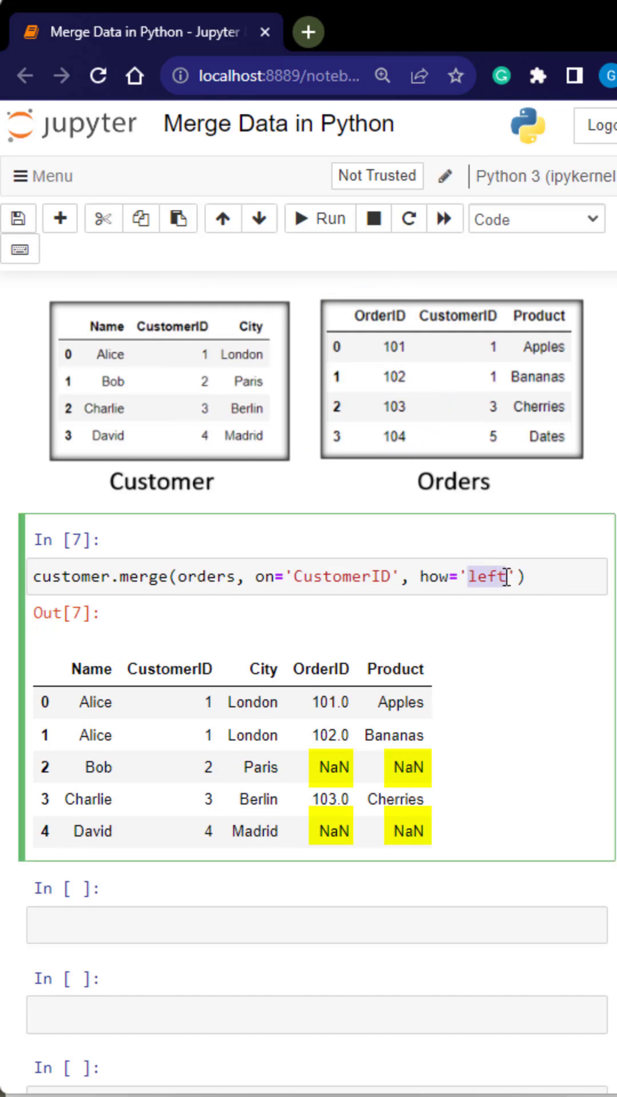
type("right")
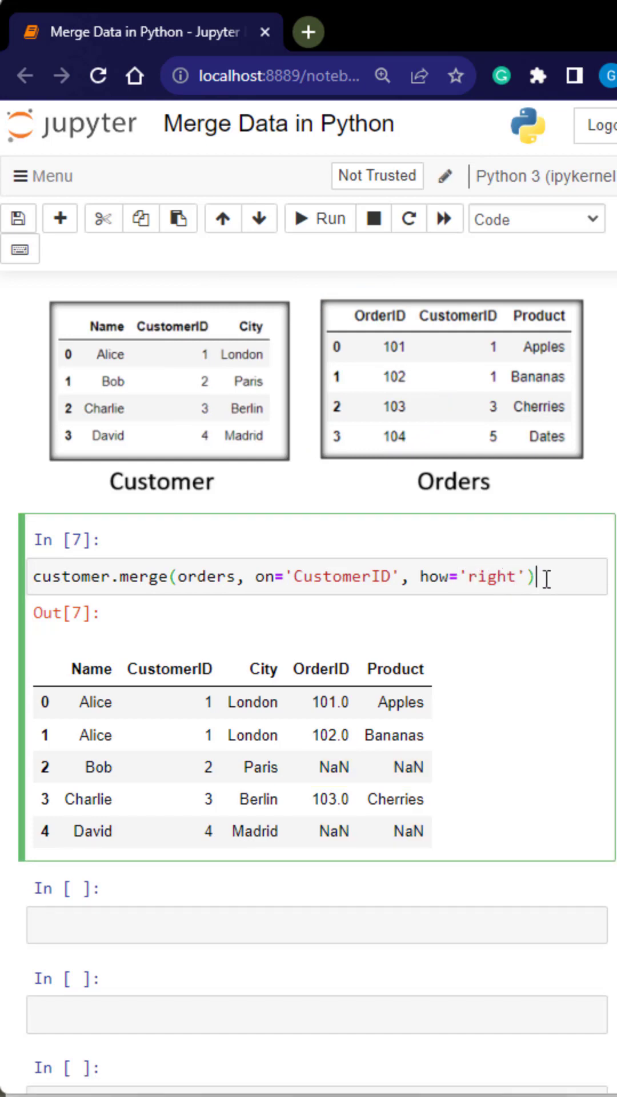